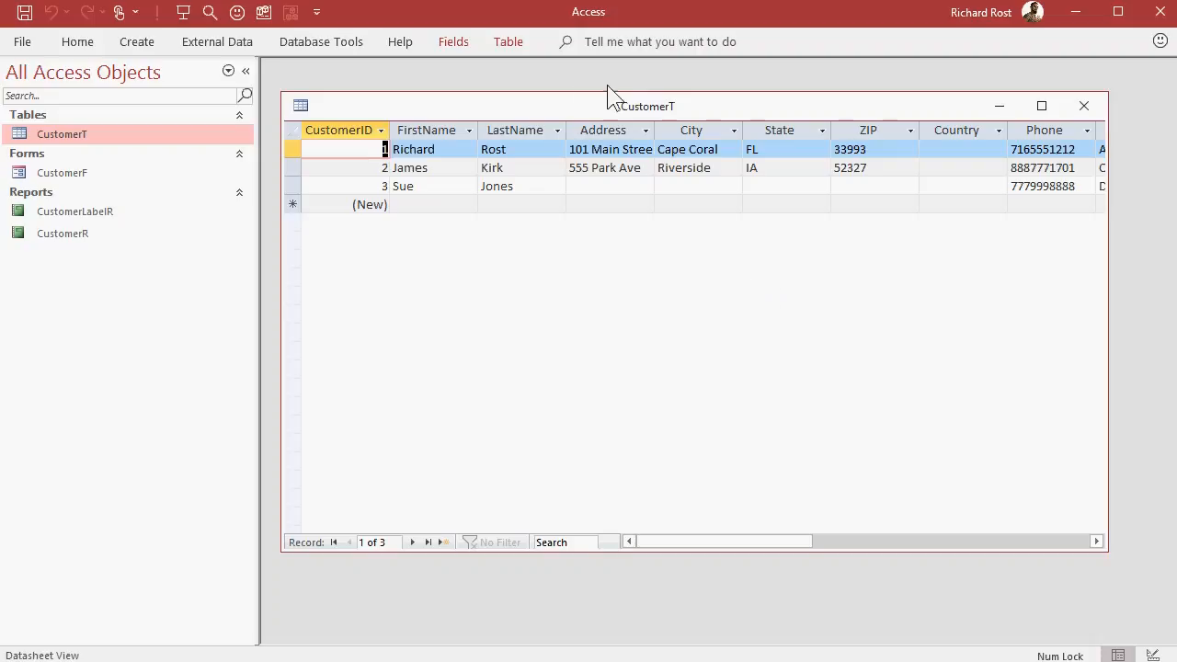
{"action": "mouse_move", "coordinate": [548, 115]}
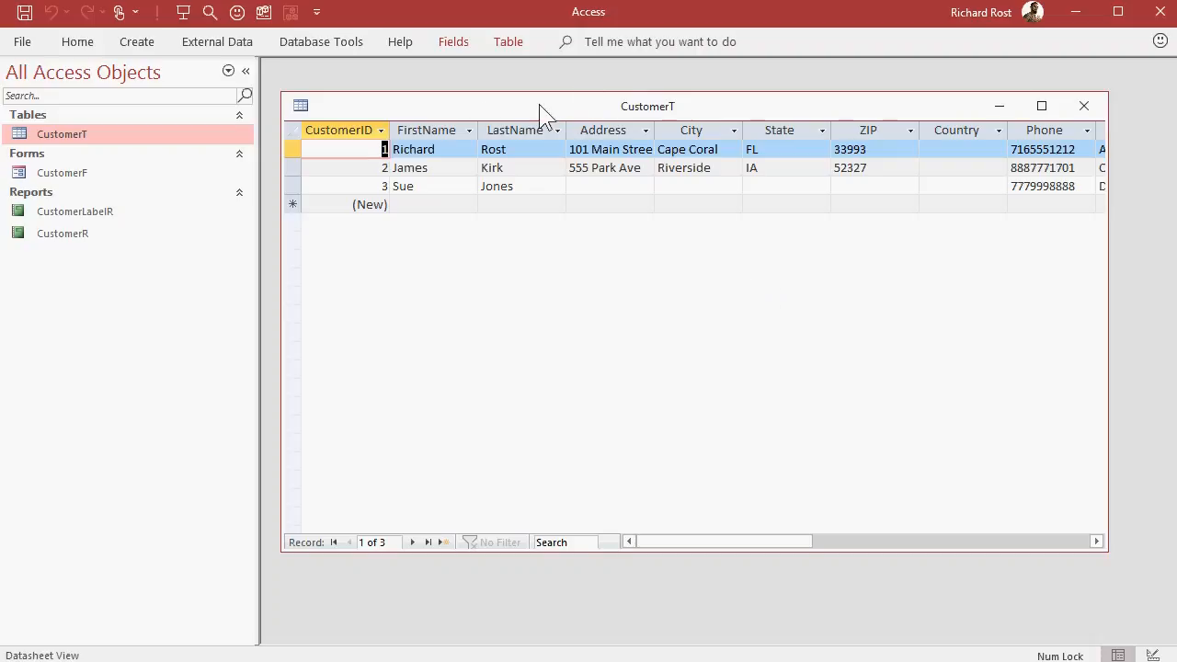
Review the CustomerT Phone column's unformatted numbers, then switch the table to Design View.
{"action": "left_click", "coordinate": [1096, 541]}
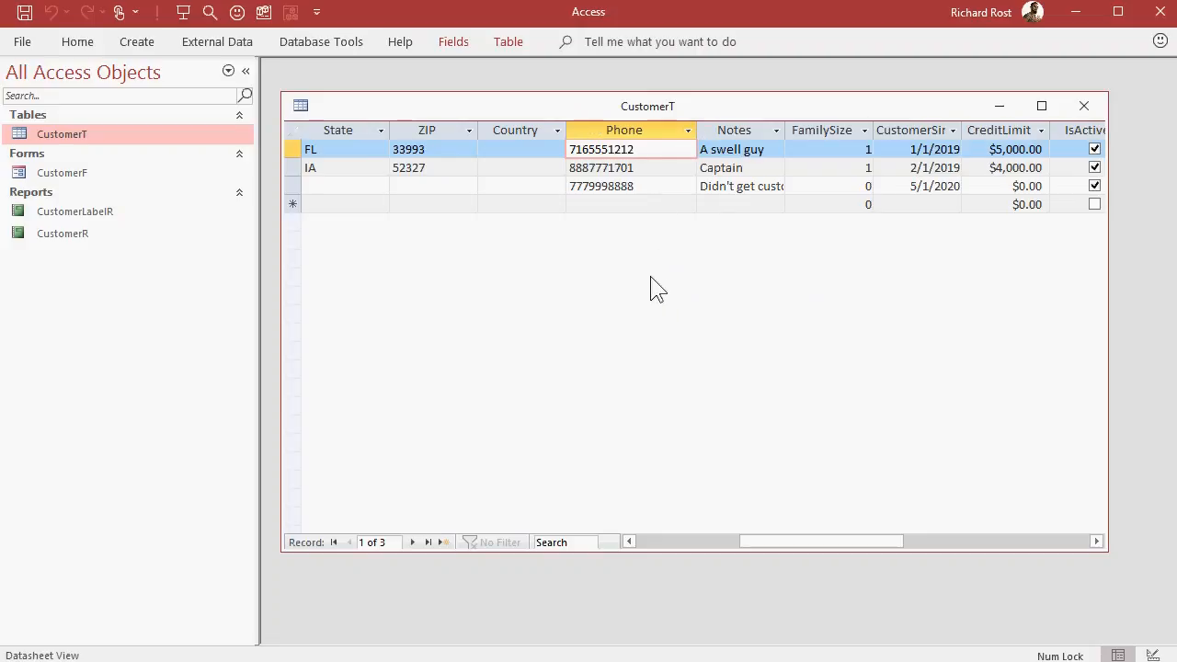
{"action": "type", "text": "w"}
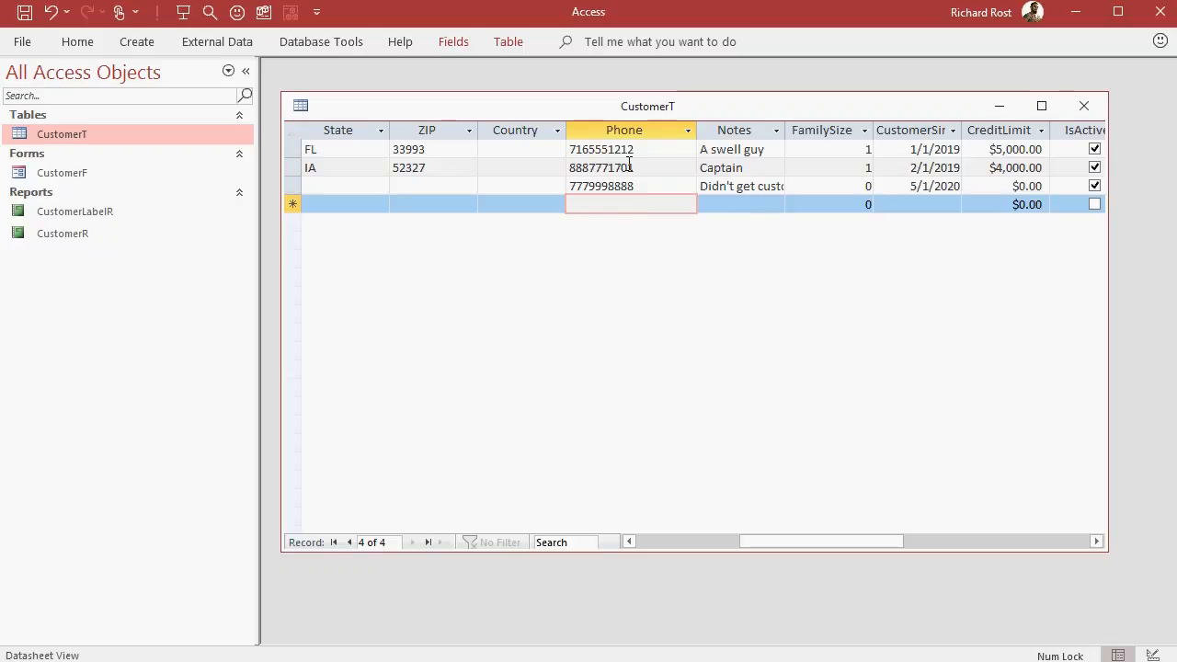
{"action": "left_click", "coordinate": [630, 204]}
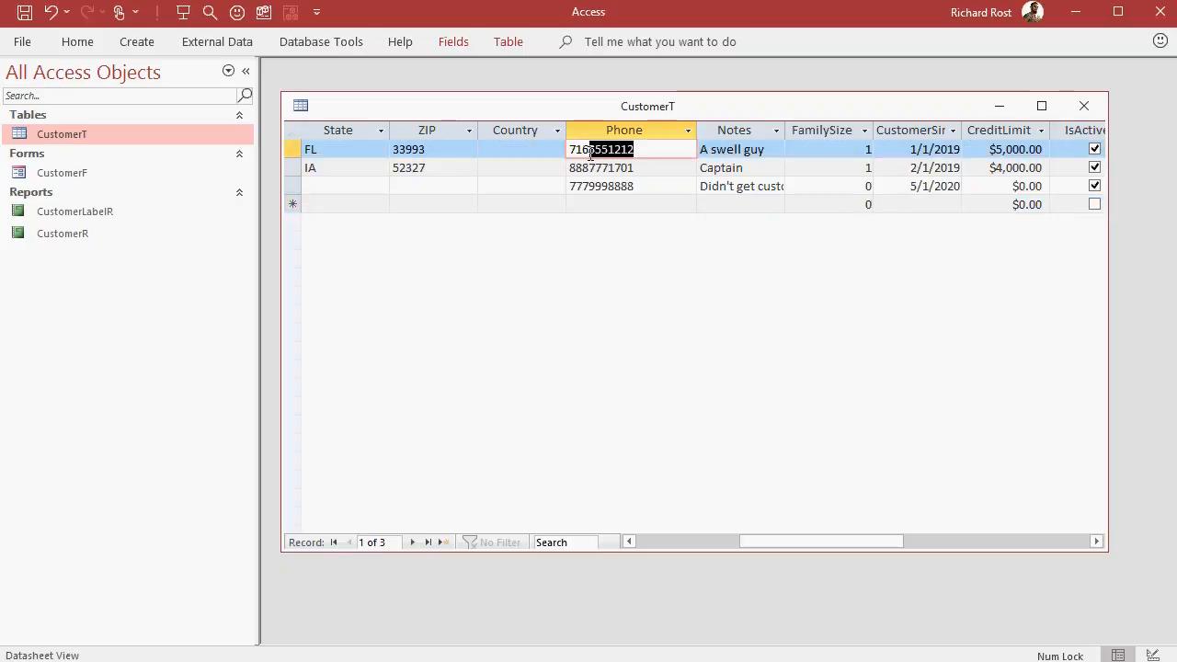
{"action": "mouse_move", "coordinate": [655, 263]}
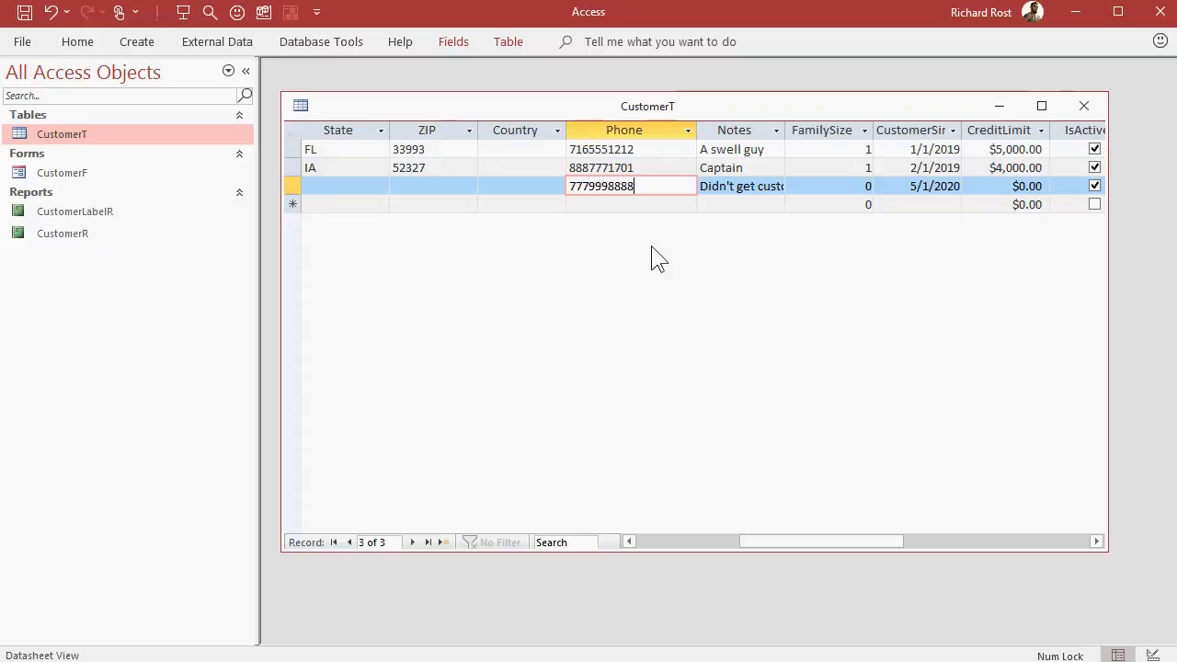
{"action": "mouse_move", "coordinate": [600, 117]}
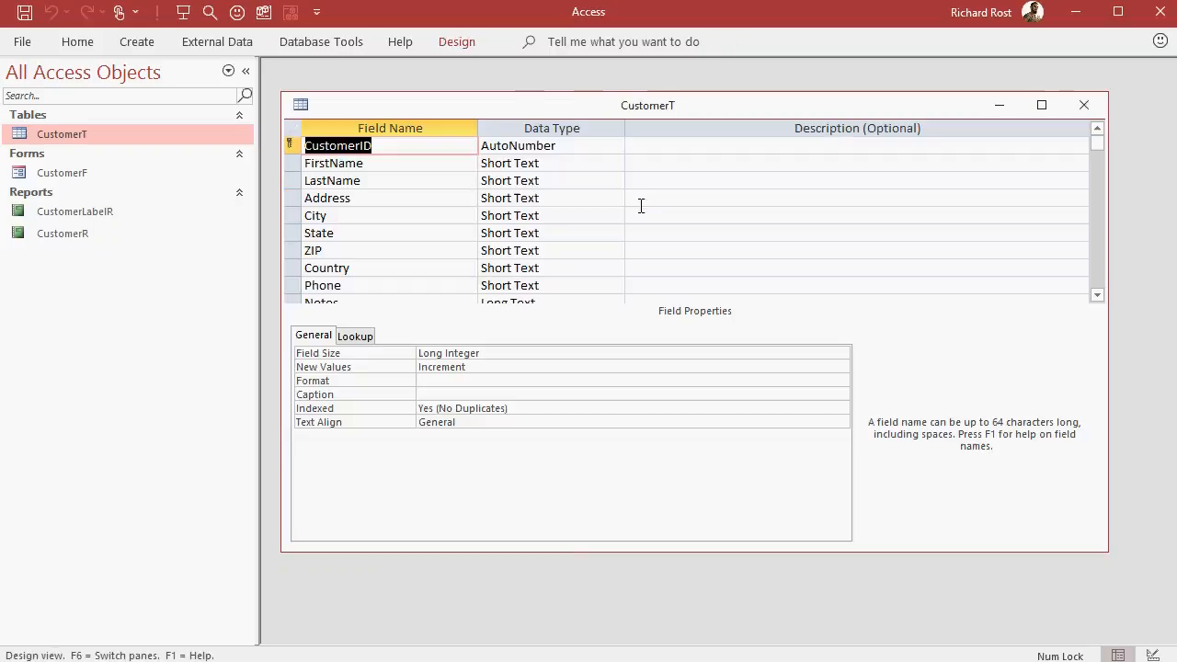
{"action": "mouse_move", "coordinate": [393, 264]}
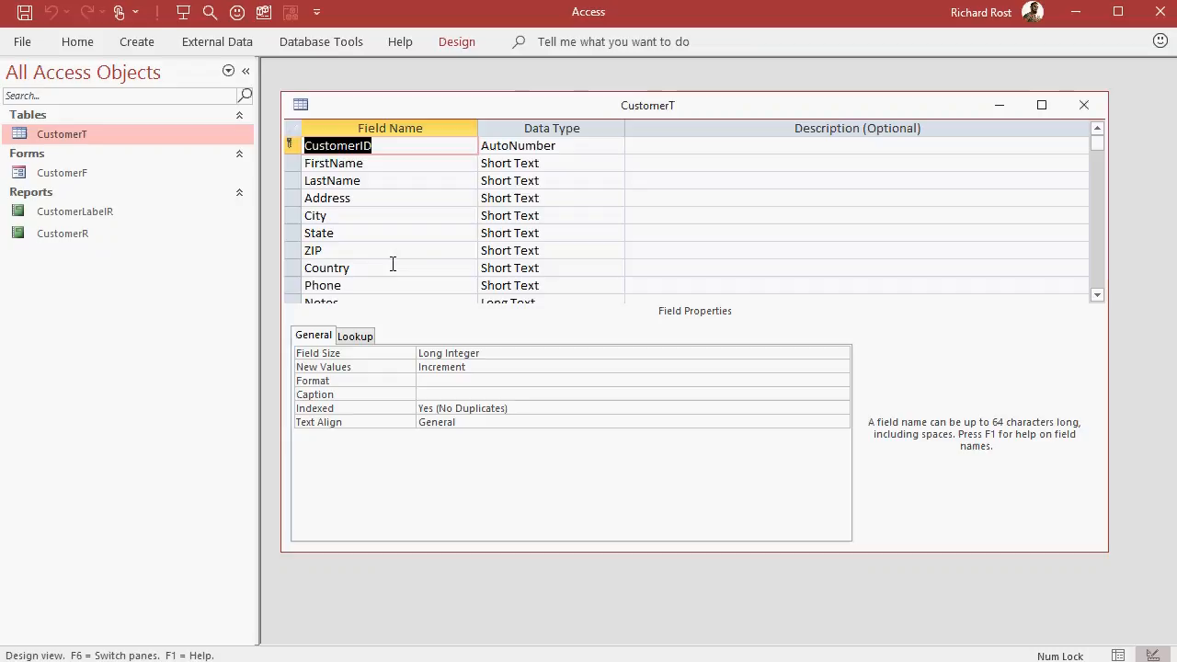
Set the Phone field's Input Mask property to 000\-000\-00009.
{"action": "left_click", "coordinate": [322, 285]}
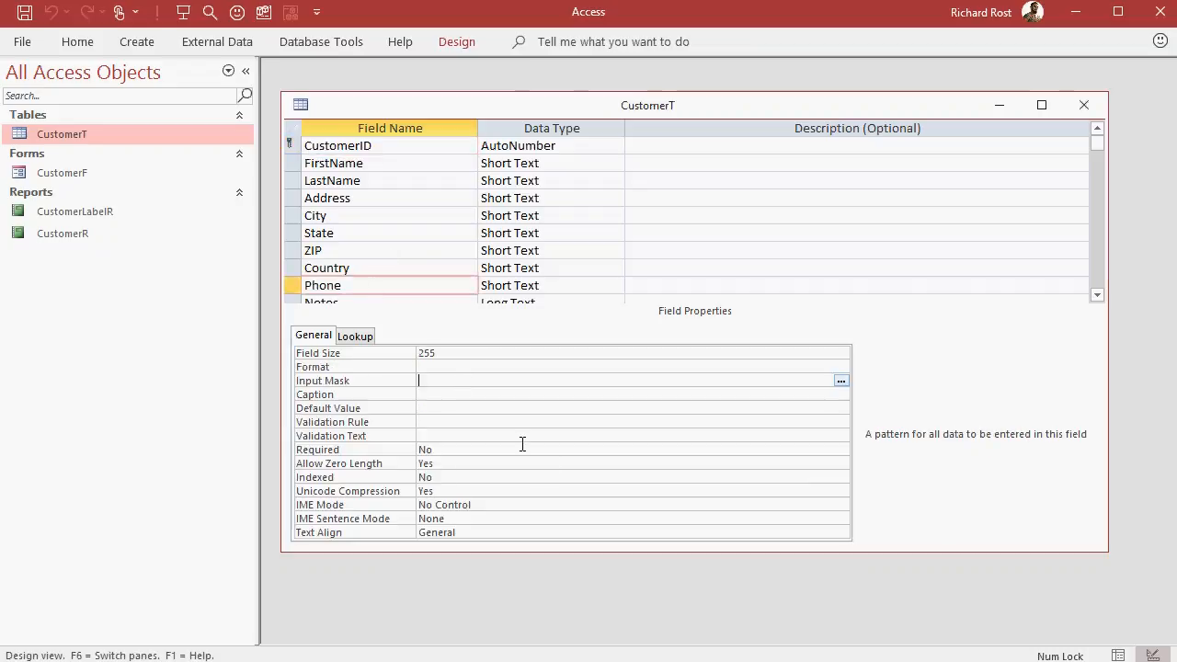
{"action": "mouse_move", "coordinate": [548, 464]}
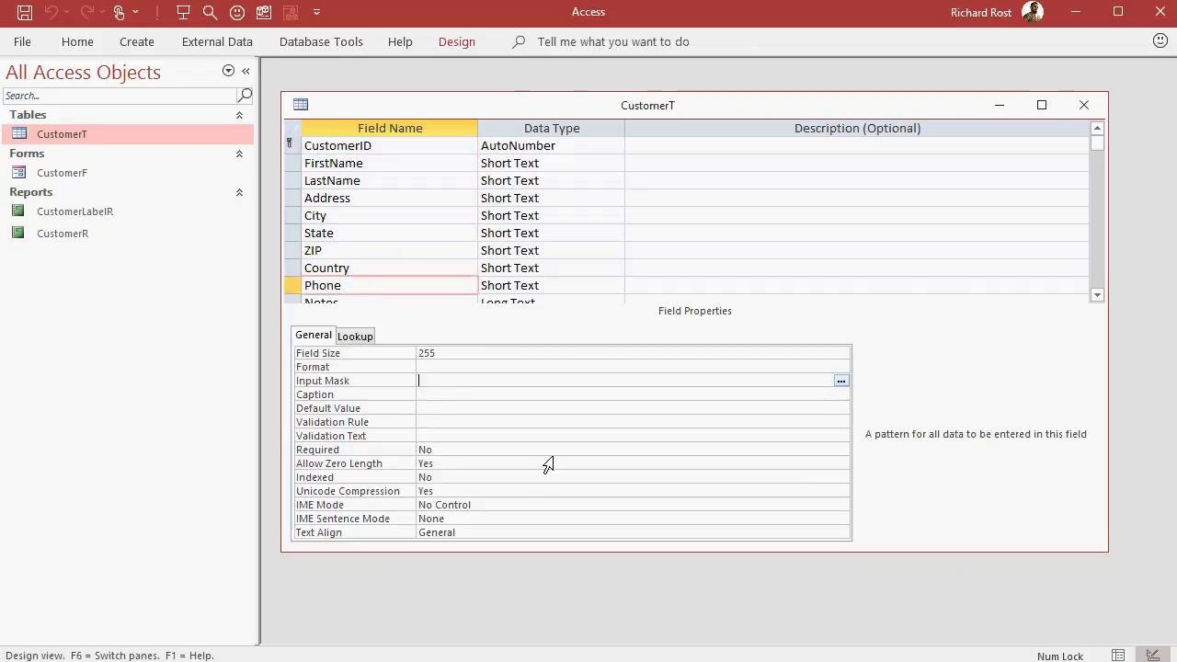
{"action": "type", "text": "000-000\\-0000"}
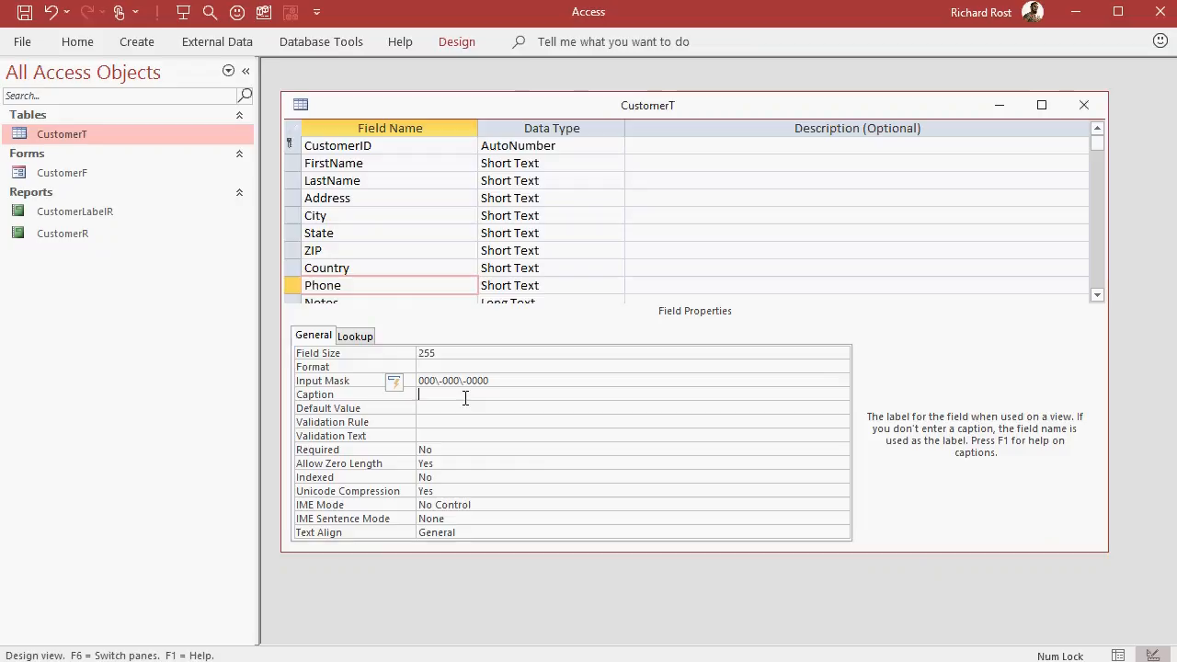
{"action": "mouse_move", "coordinate": [476, 380]}
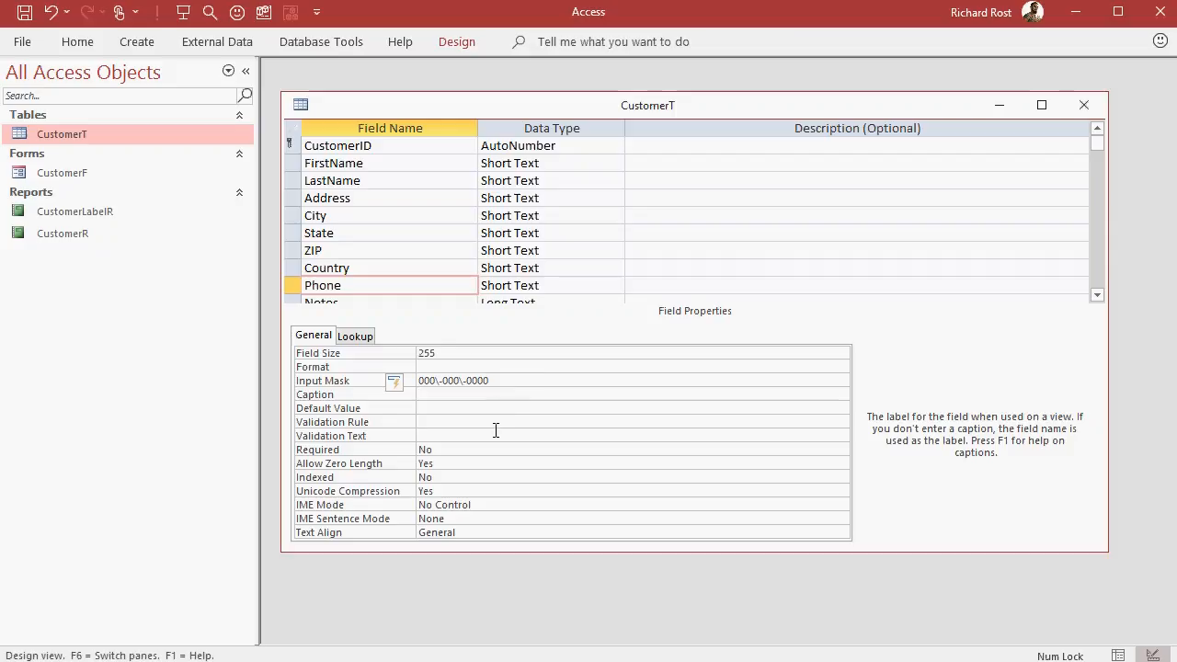
{"action": "mouse_move", "coordinate": [579, 401]}
{"action": "type", "text": "9"}
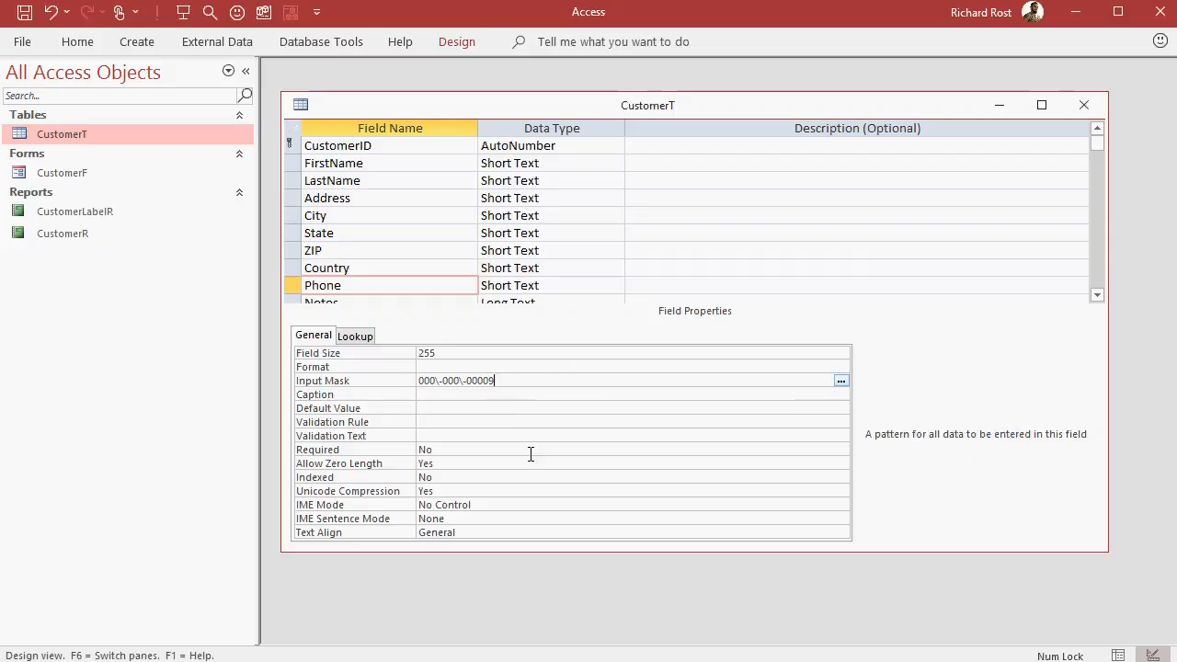
{"action": "left_click", "coordinate": [552, 394]}
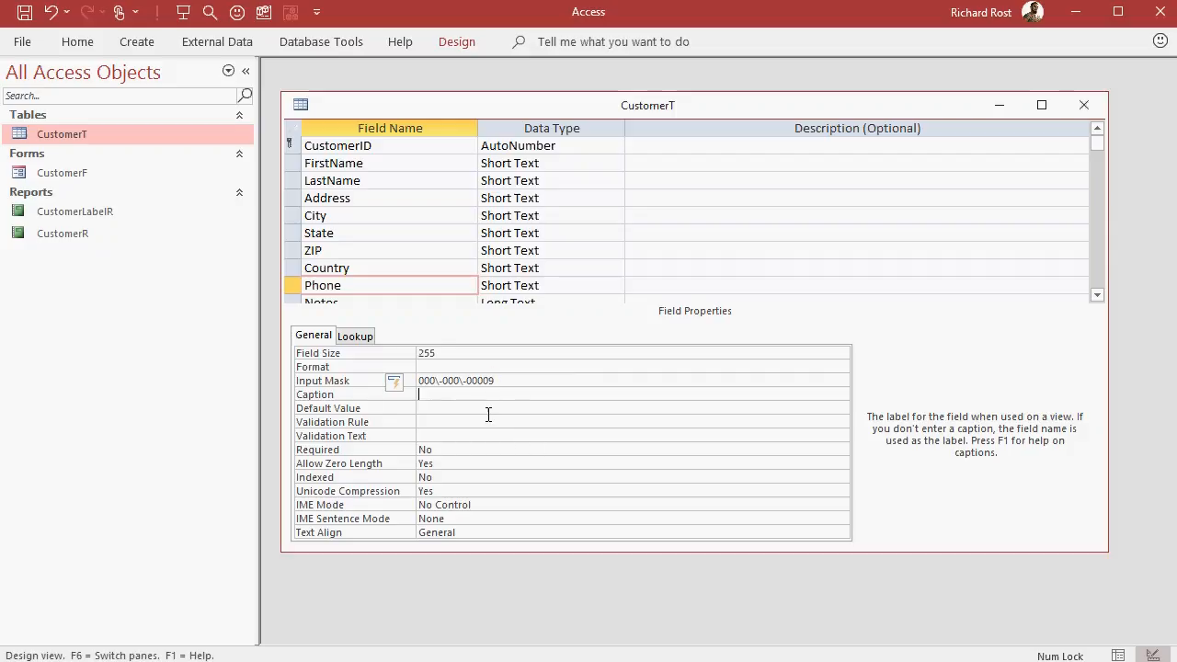
{"action": "mouse_move", "coordinate": [422, 421]}
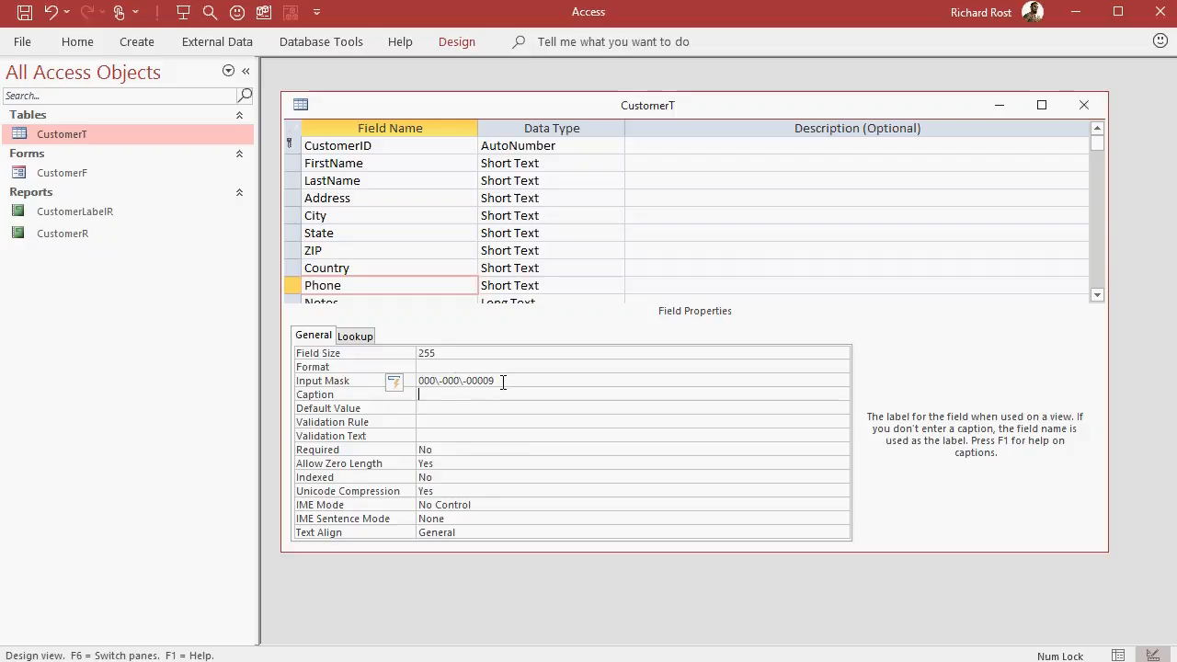
{"action": "right_click", "coordinate": [386, 128]}
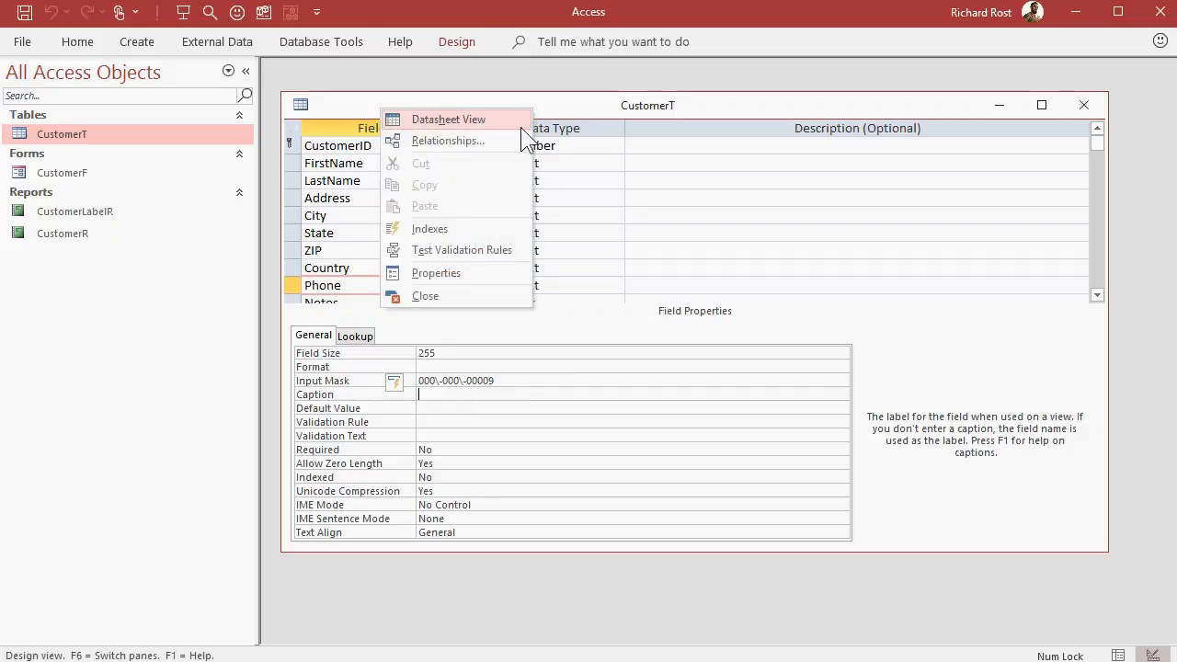
Return to datasheet view and append an extra 9 to the first customer's phone number.
{"action": "left_click", "coordinate": [449, 120]}
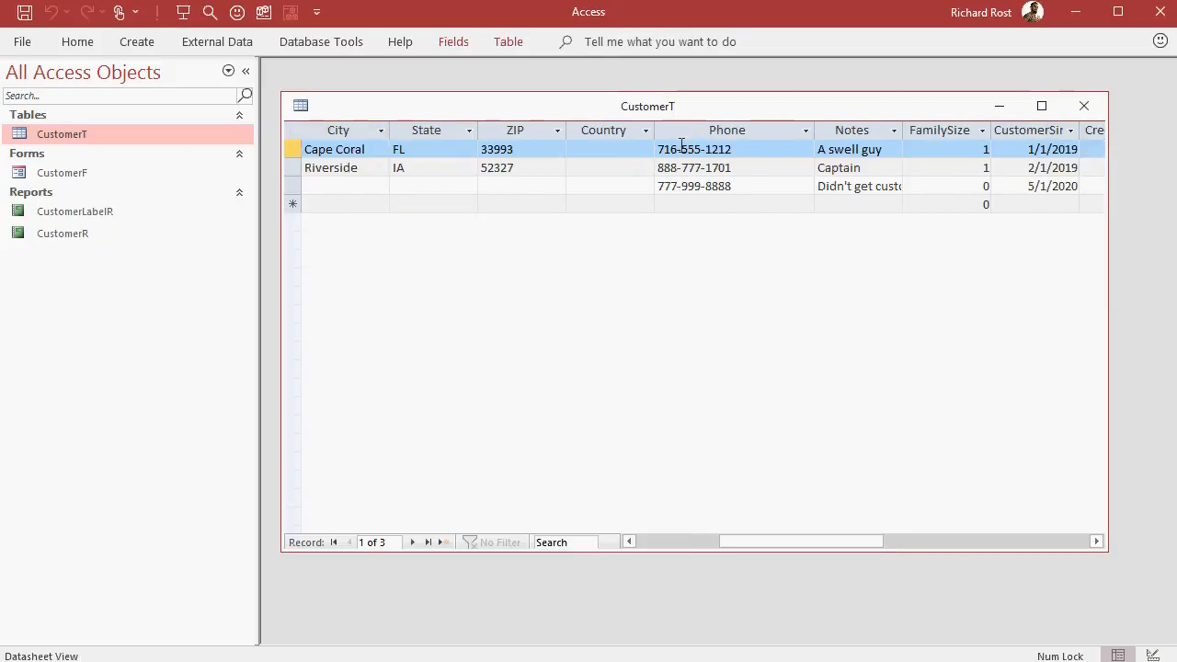
{"action": "left_click", "coordinate": [694, 149]}
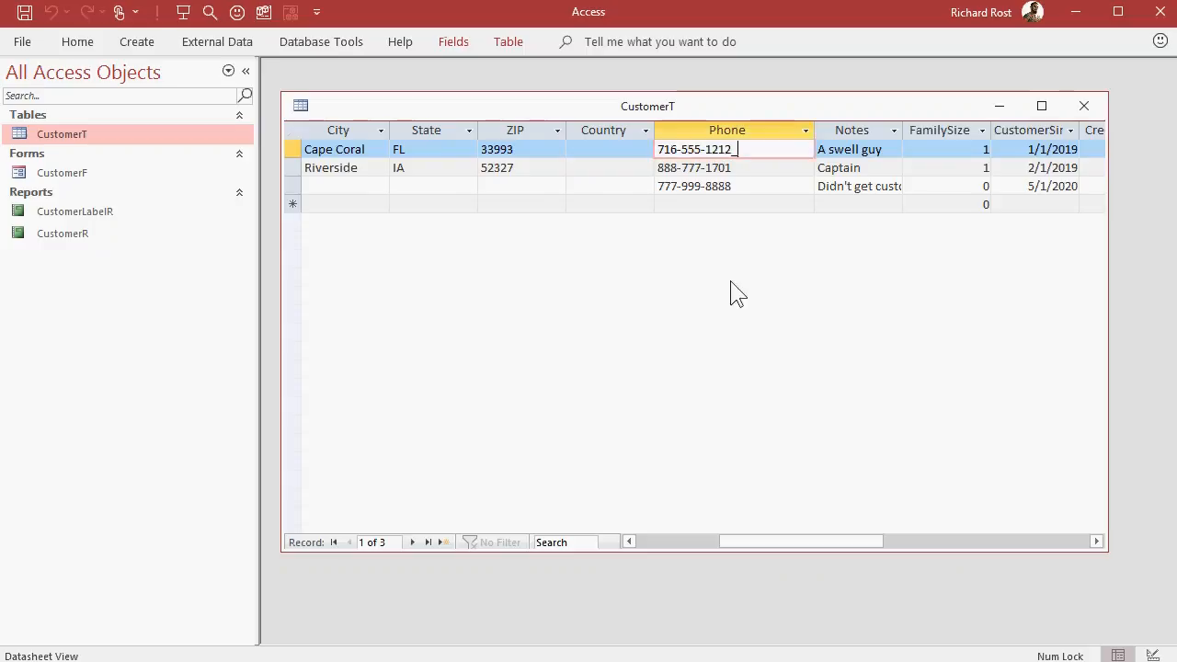
{"action": "type", "text": "9"}
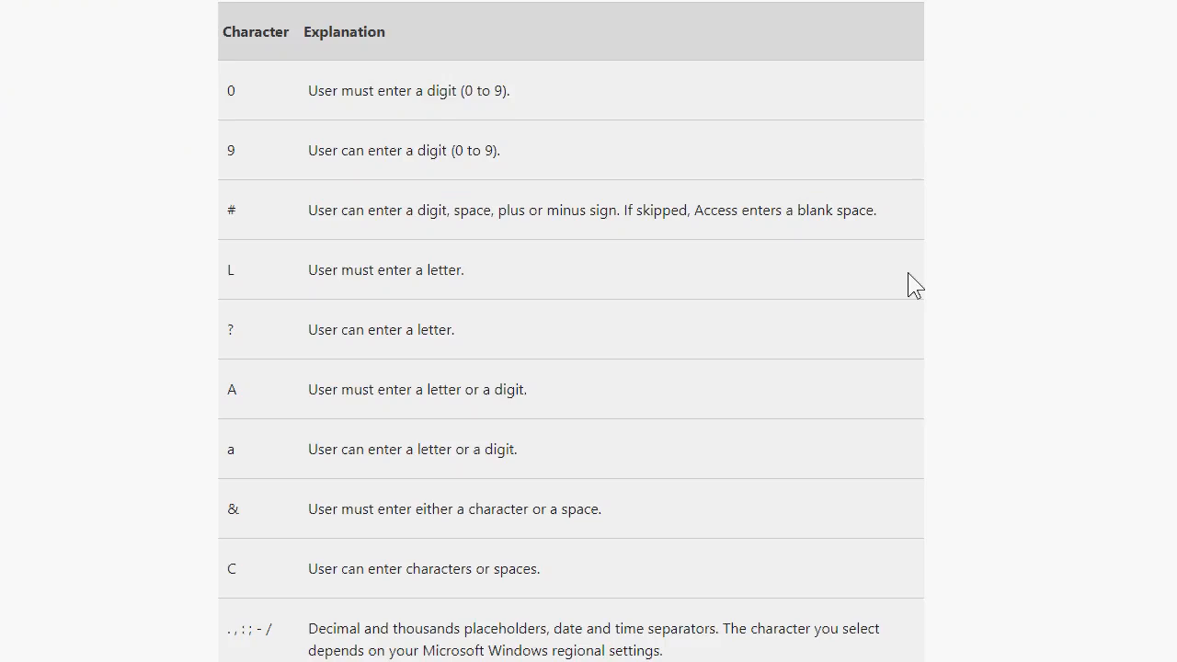
{"action": "mouse_move", "coordinate": [268, 439]}
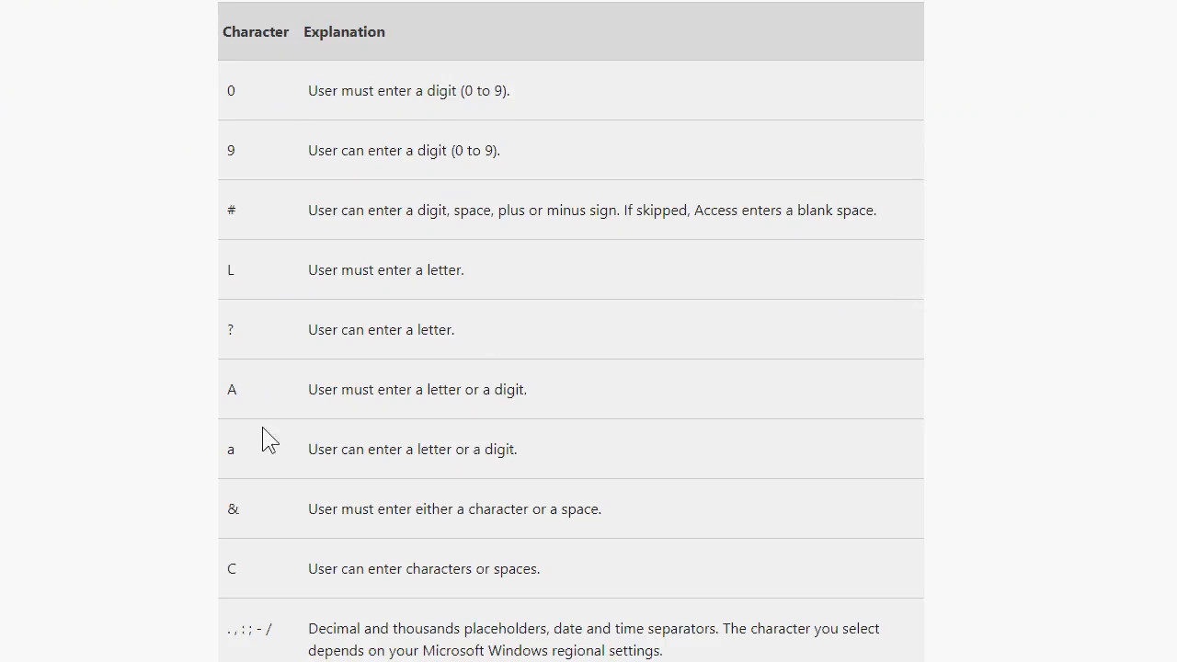
{"action": "mouse_move", "coordinate": [597, 322]}
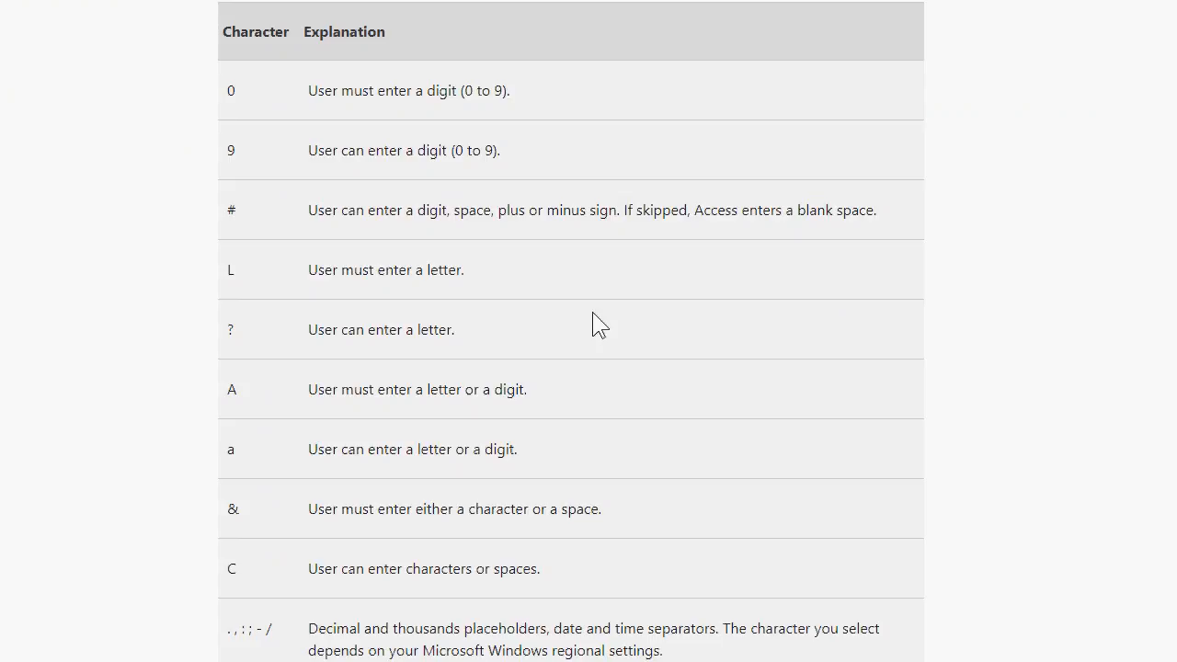
{"action": "mouse_move", "coordinate": [267, 342]}
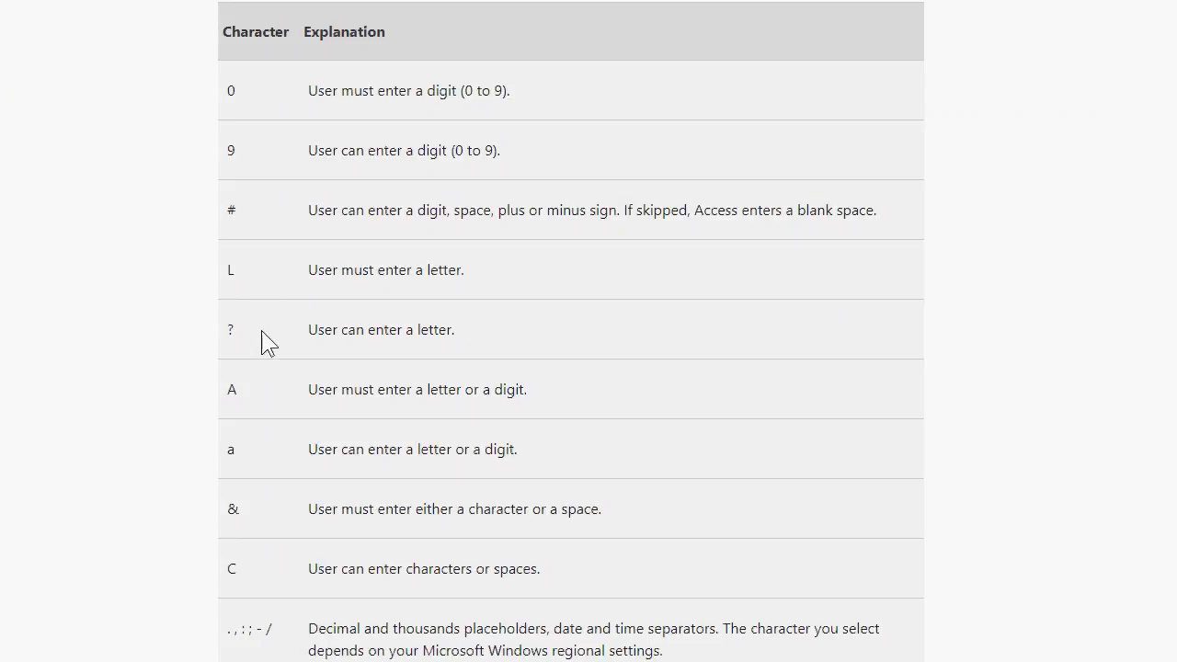
{"action": "left_click_drag", "start_coordinate": [339, 389], "coordinate": [526, 389]}
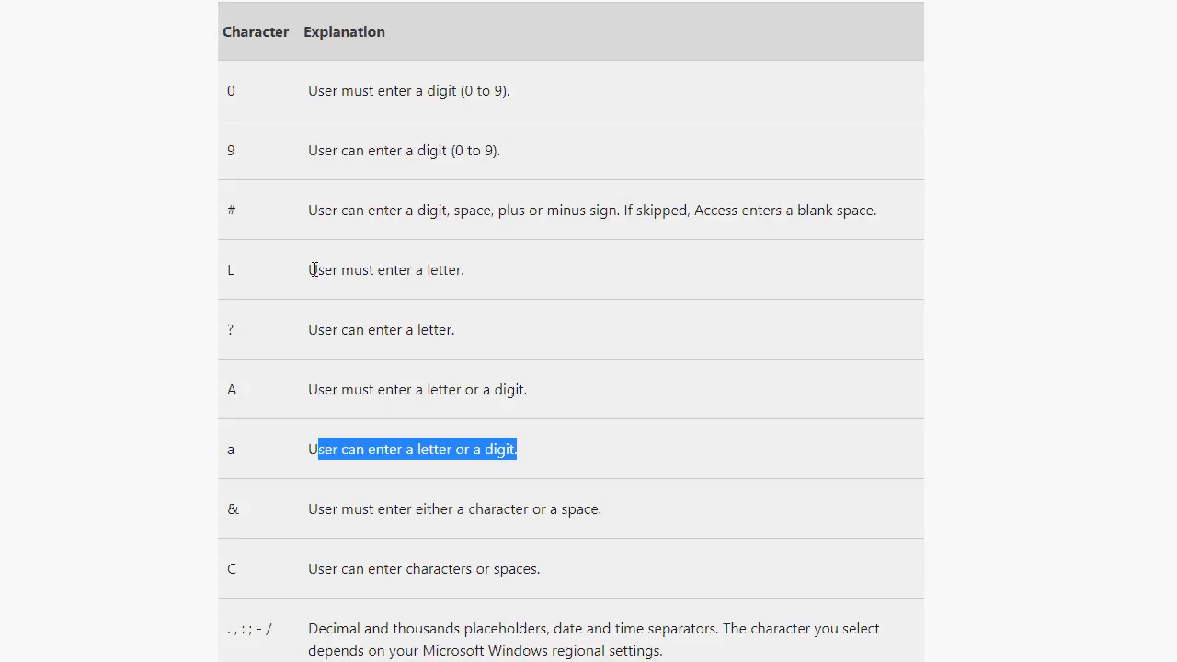
{"action": "triple_click", "coordinate": [386, 270]}
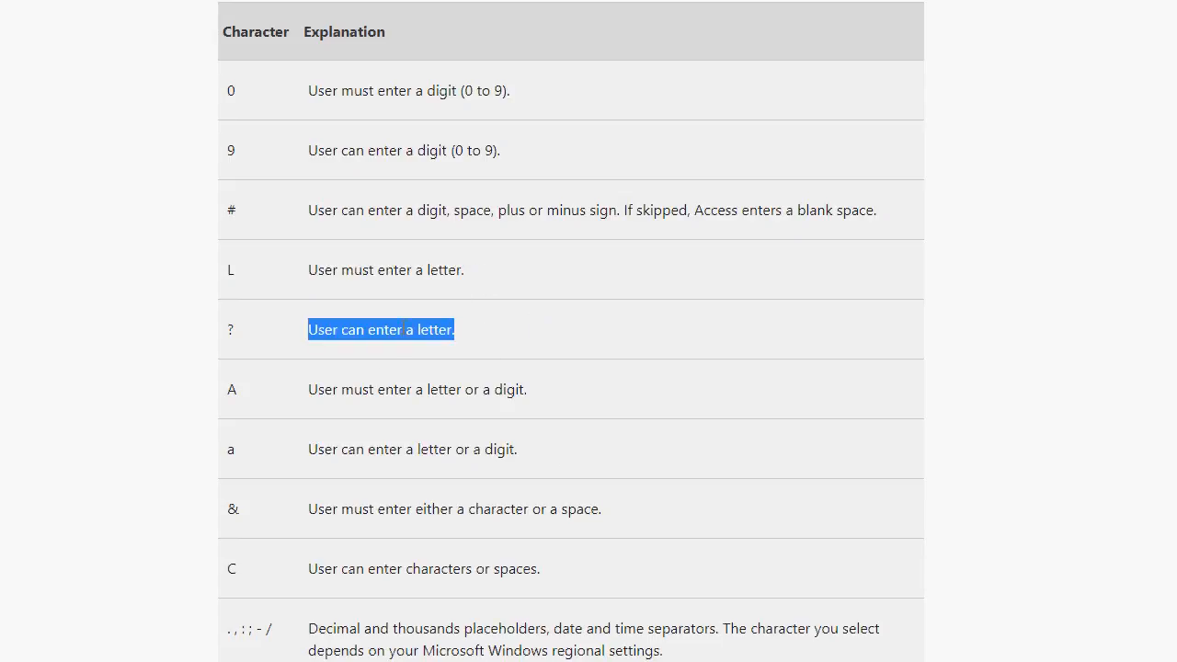
{"action": "mouse_move", "coordinate": [520, 319]}
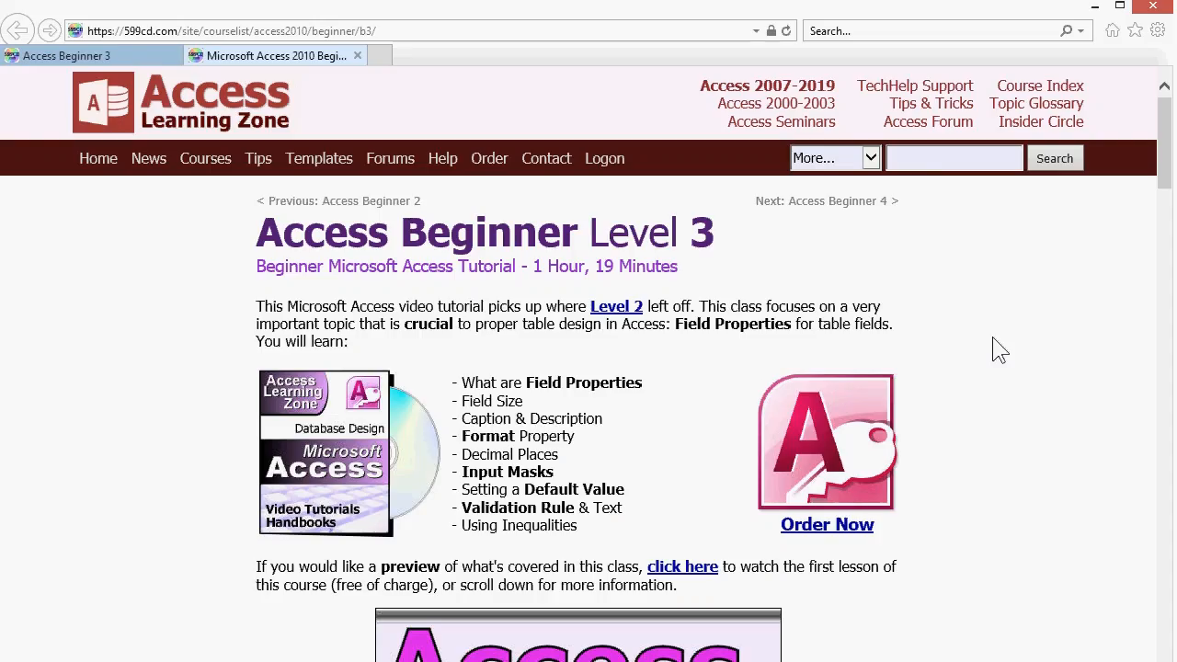
{"action": "mouse_move", "coordinate": [570, 482]}
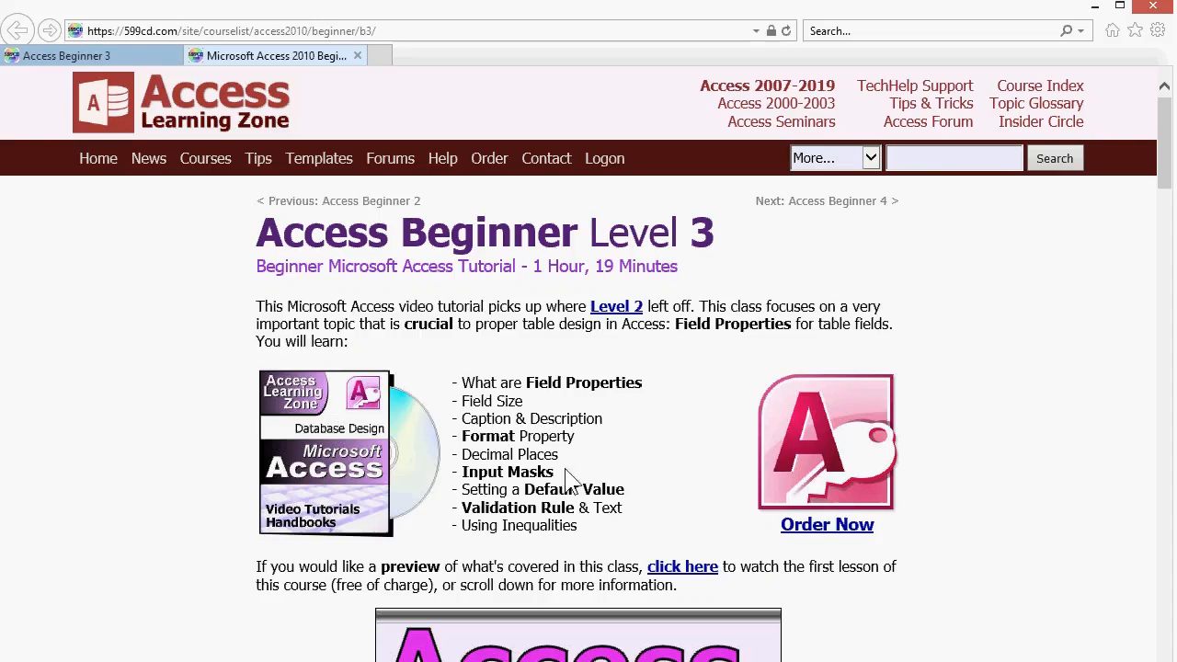
Pick 'Input Masks', then scroll the Access Beginner 3 article to the Phone Number Input Mask comment.
{"action": "double_click", "coordinate": [508, 472]}
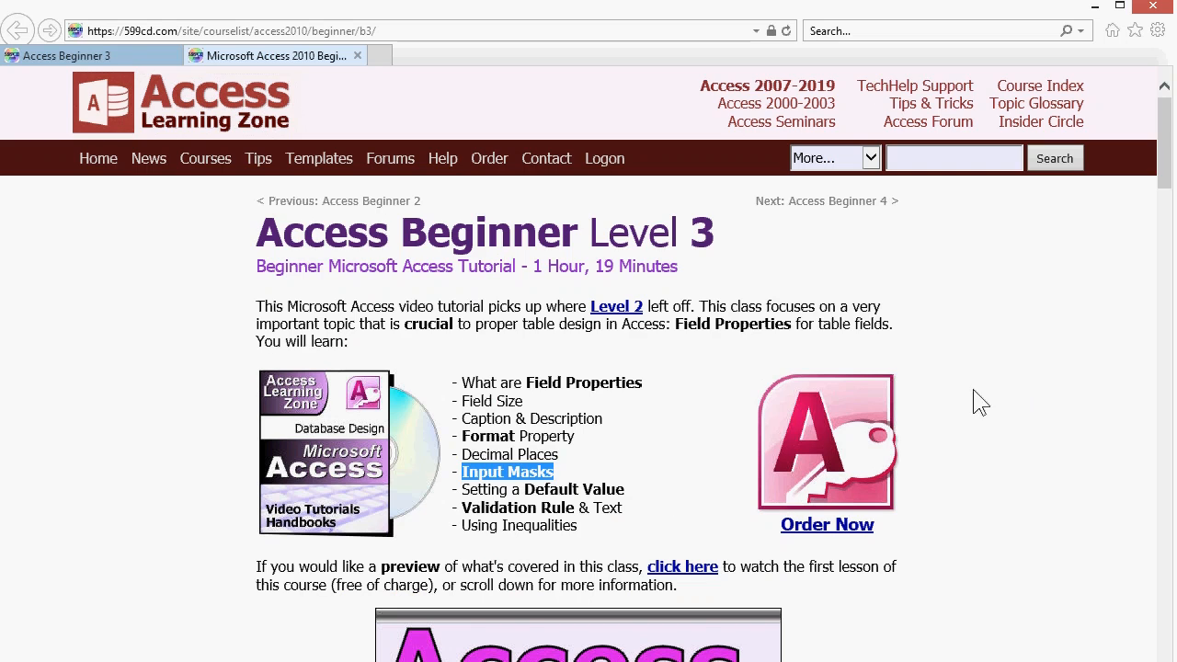
{"action": "scroll", "scroll_direction": "down", "scroll_amount": 3}
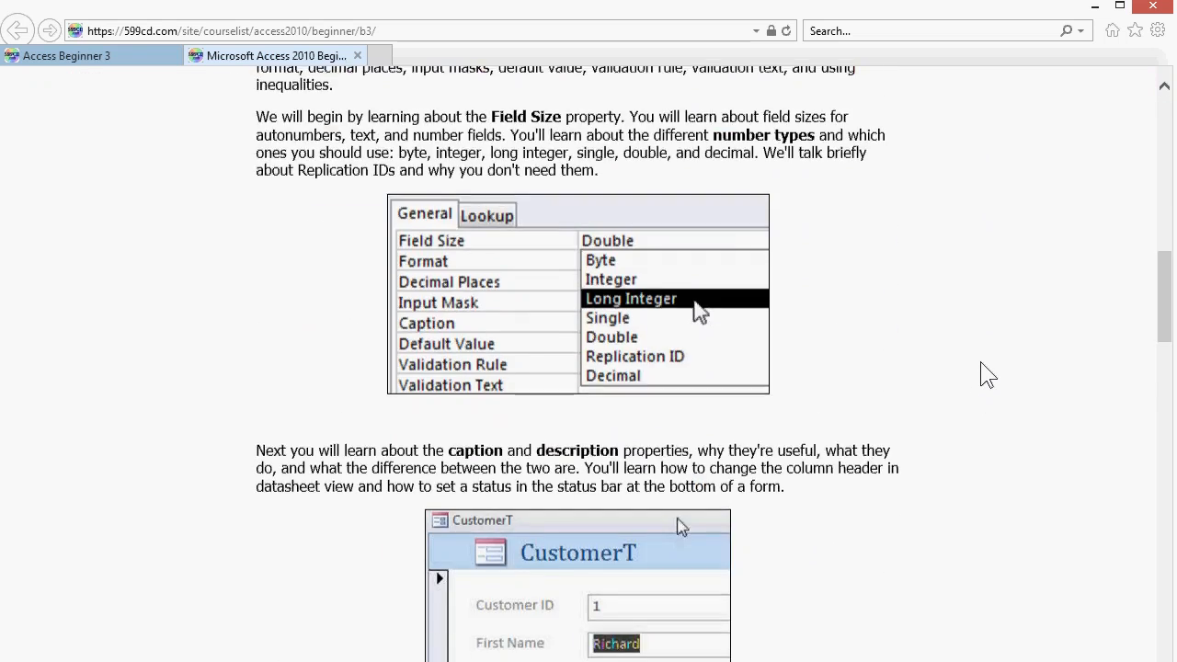
{"action": "scroll", "scroll_direction": "down", "scroll_amount": 3}
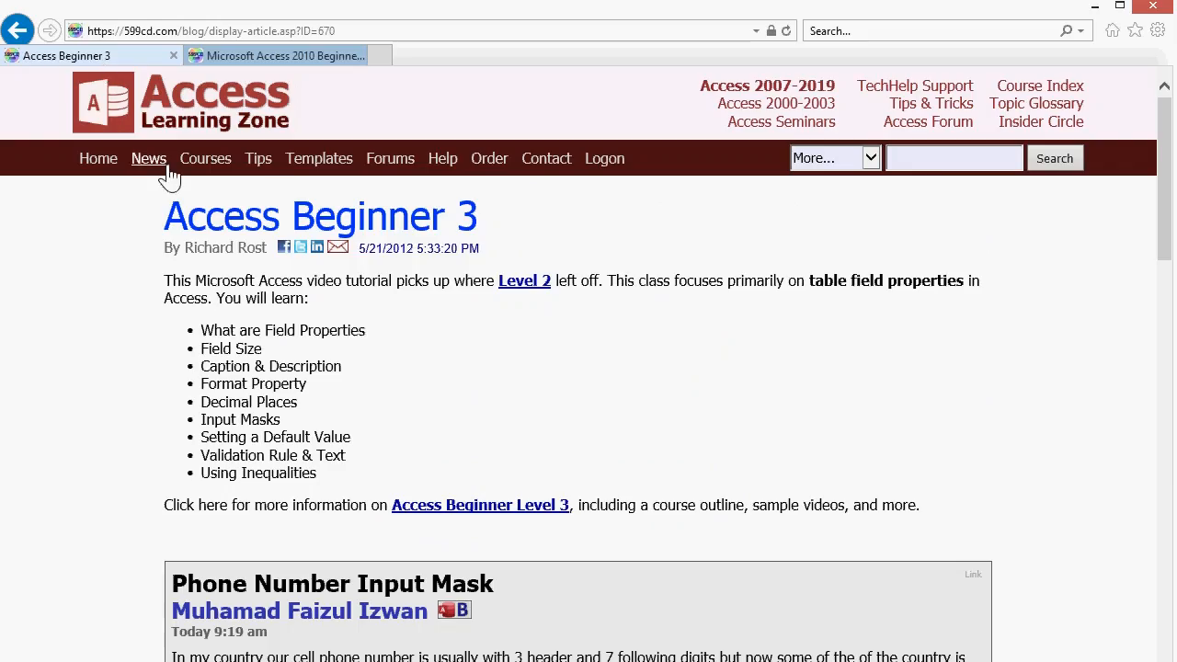
{"action": "mouse_move", "coordinate": [708, 272]}
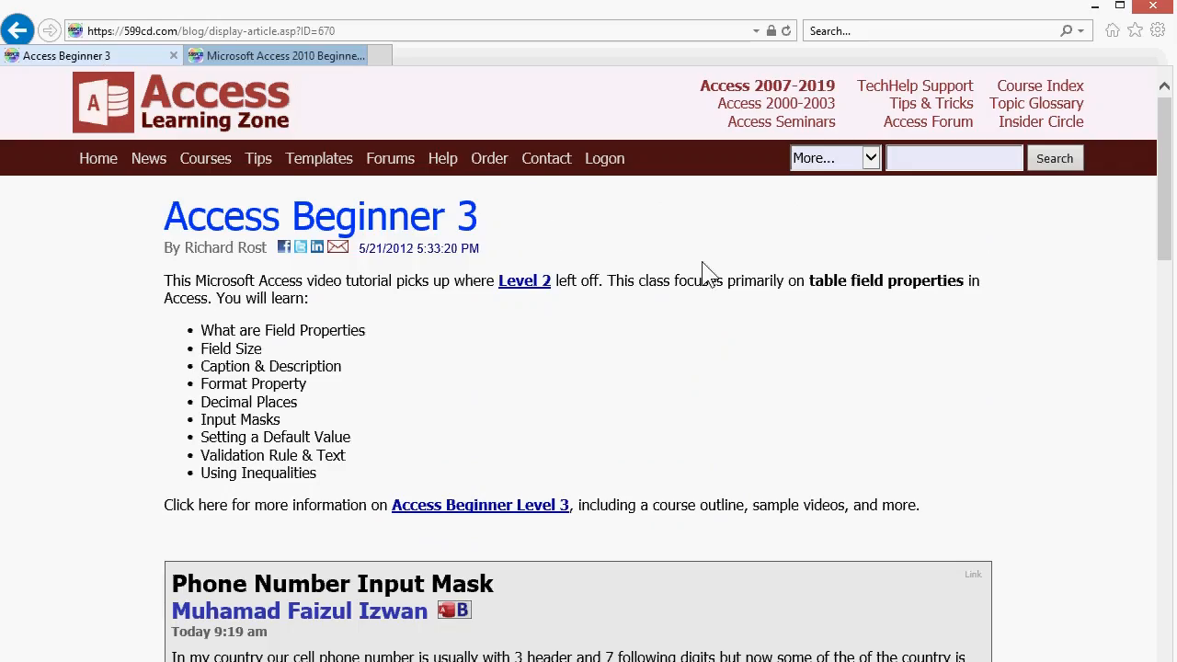
{"action": "scroll", "scroll_direction": "down", "scroll_amount": 3}
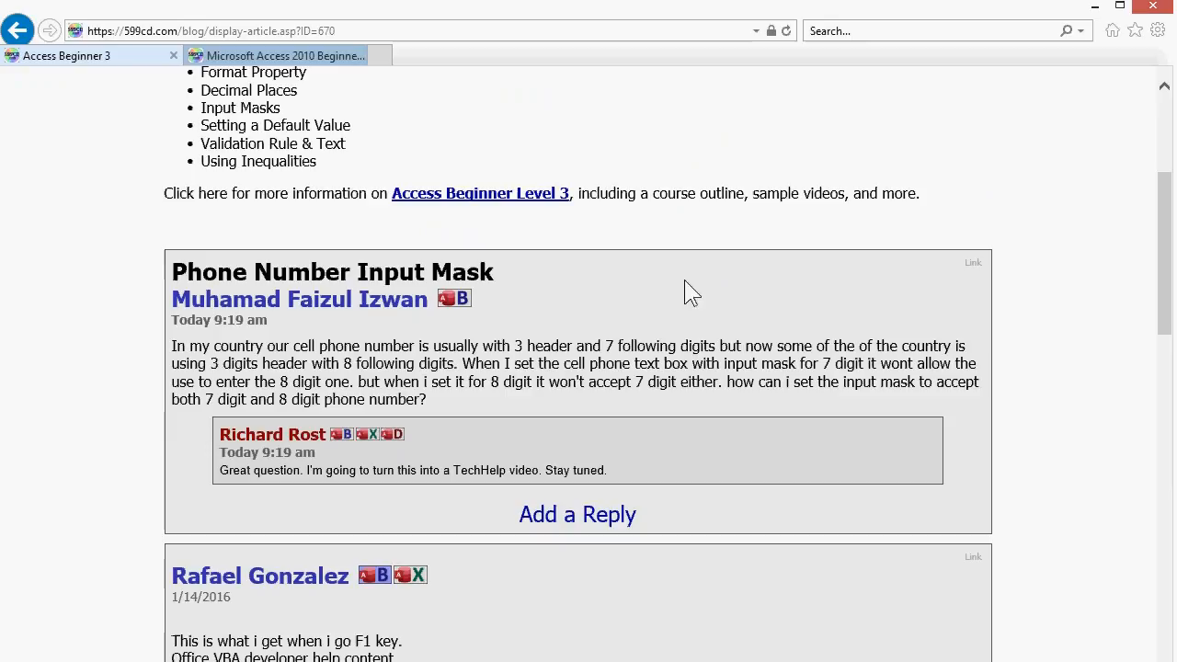
{"action": "mouse_move", "coordinate": [668, 296]}
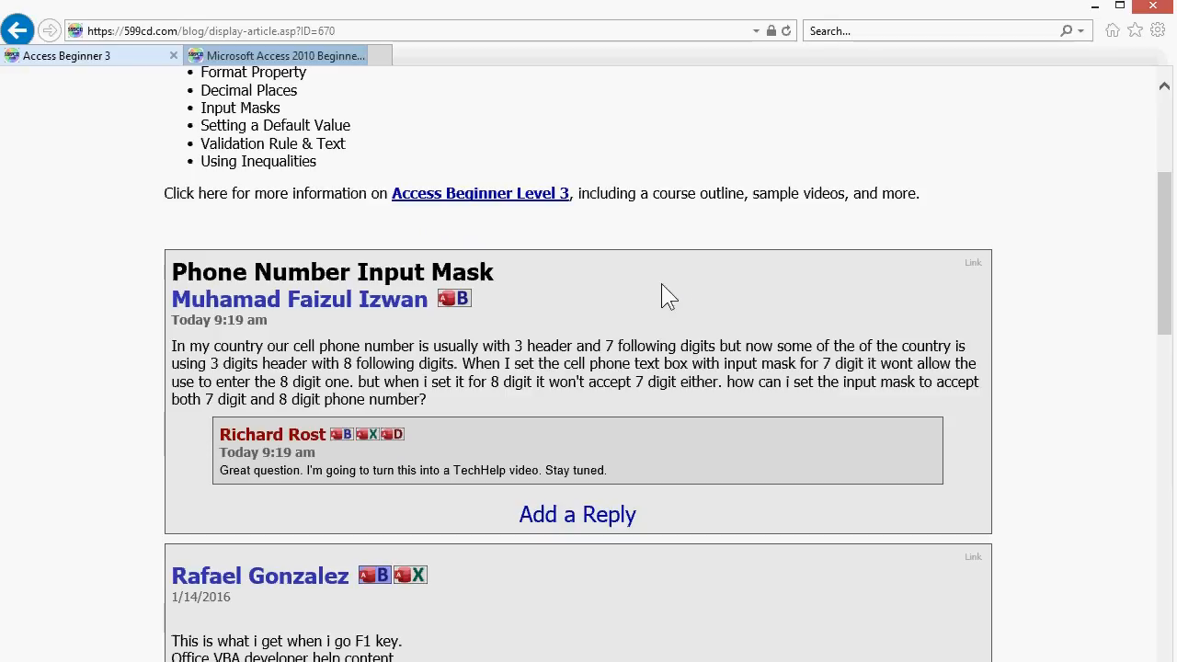
{"action": "mouse_move", "coordinate": [643, 290]}
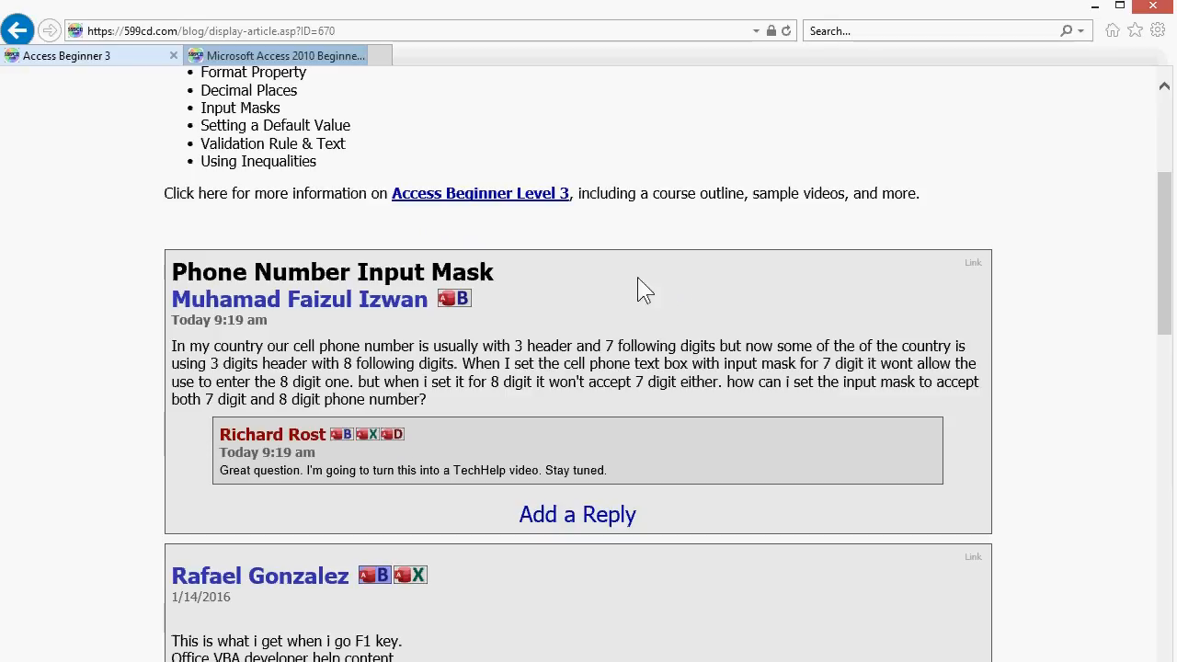